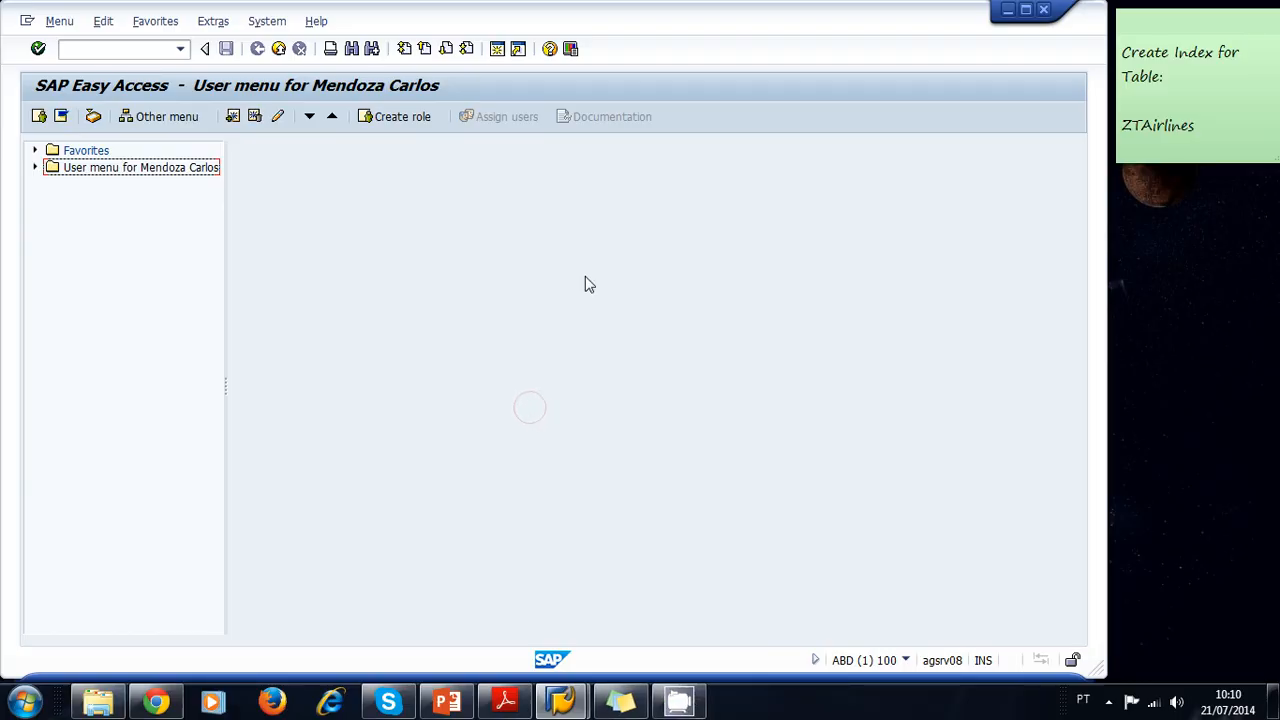
pyautogui.moveTo(898, 160)
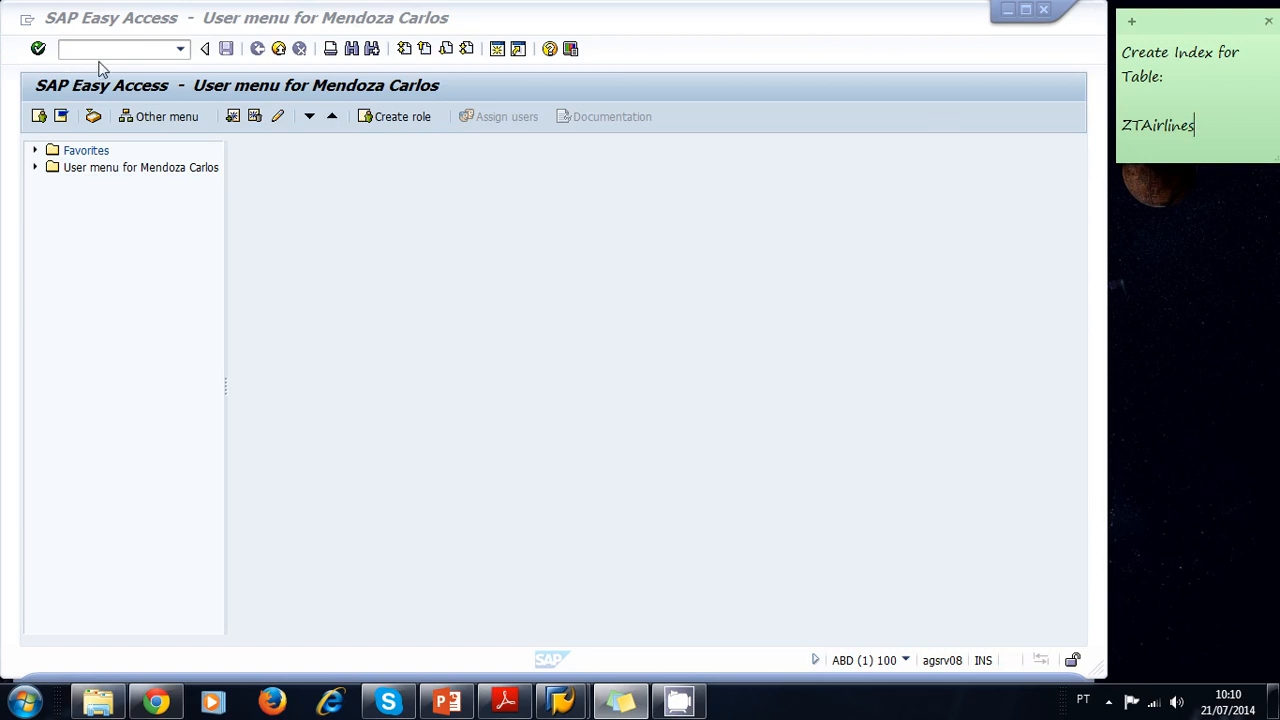
# Run transaction SE80 to reach the Object Navigator on package ZABAP_COURSE.
pyautogui.write('se')
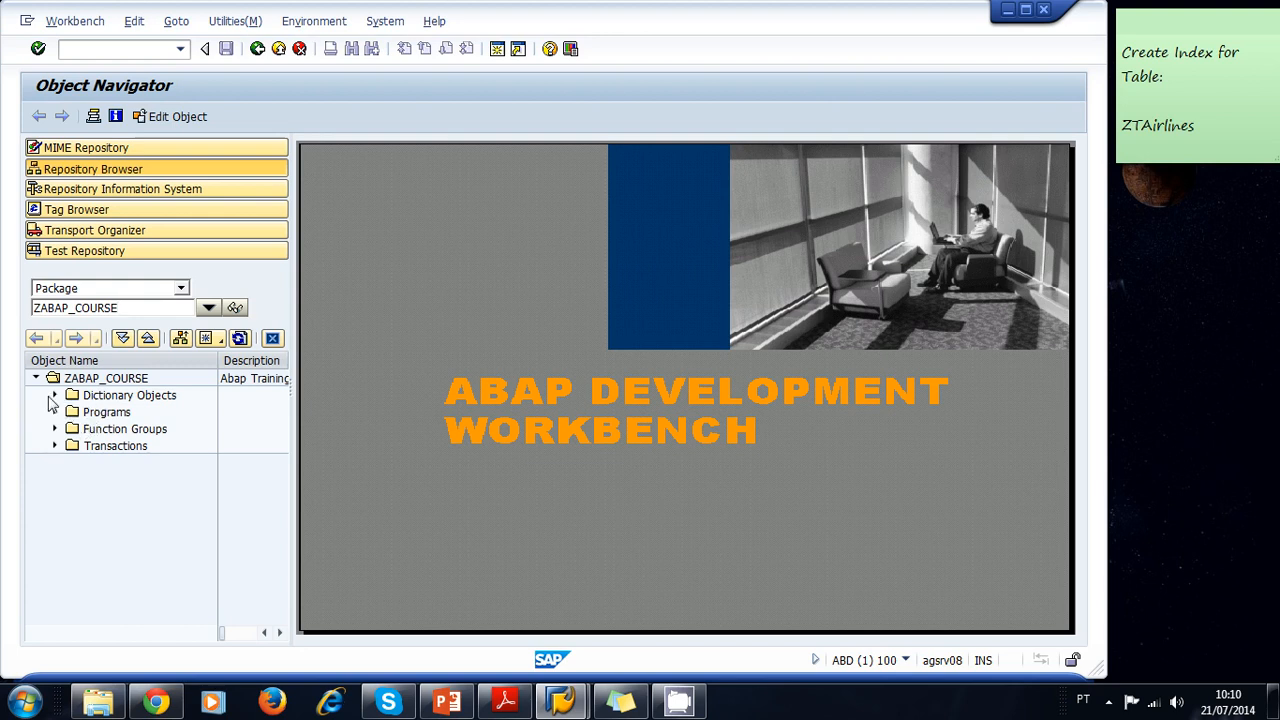
# Expand Dictionary Objects and Database Tables to show ZTAIRLINE, ZTA_PASSENGERS, ZTFLIGHT and ZTPASSENGERS.
pyautogui.click(54, 396)
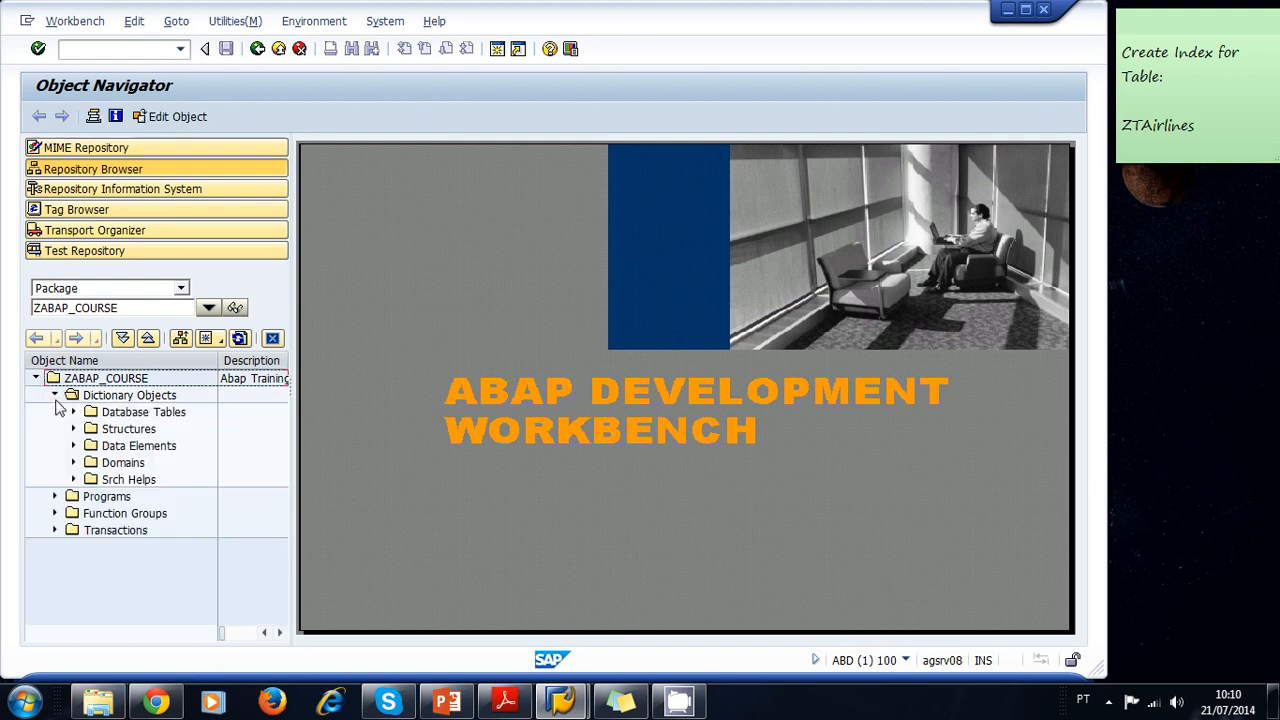
pyautogui.moveTo(76, 418)
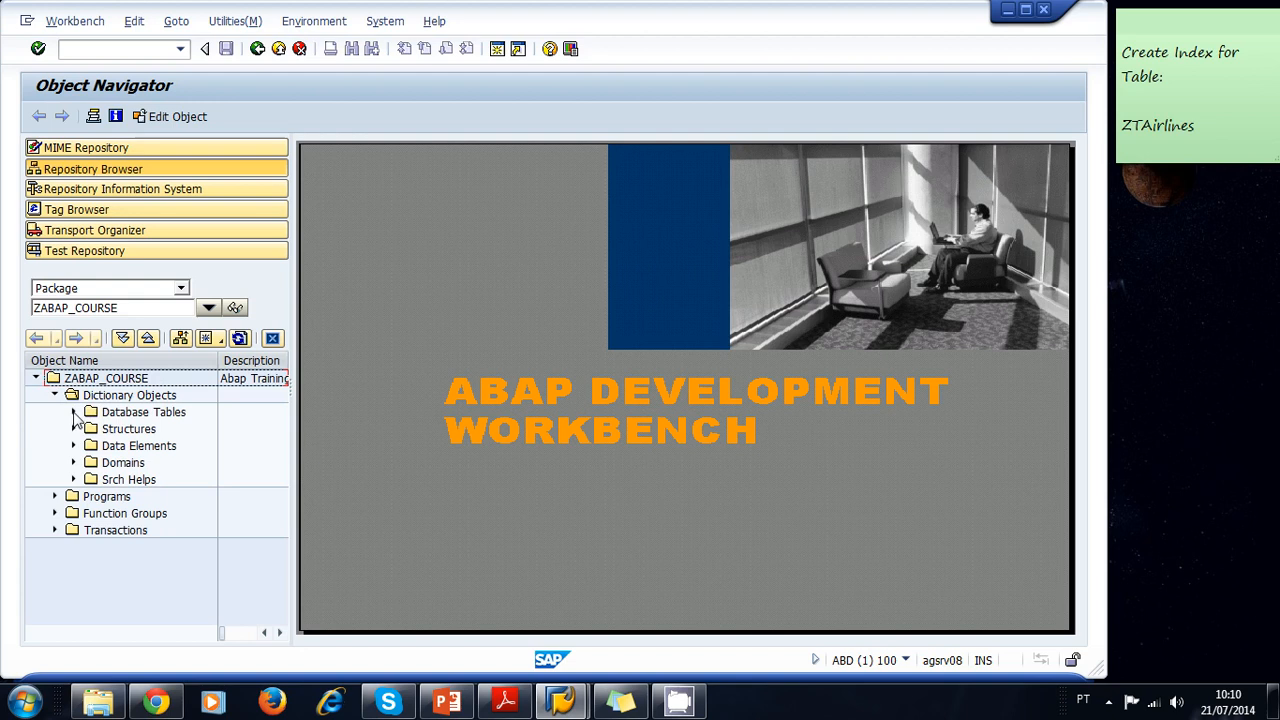
pyautogui.click(72, 412)
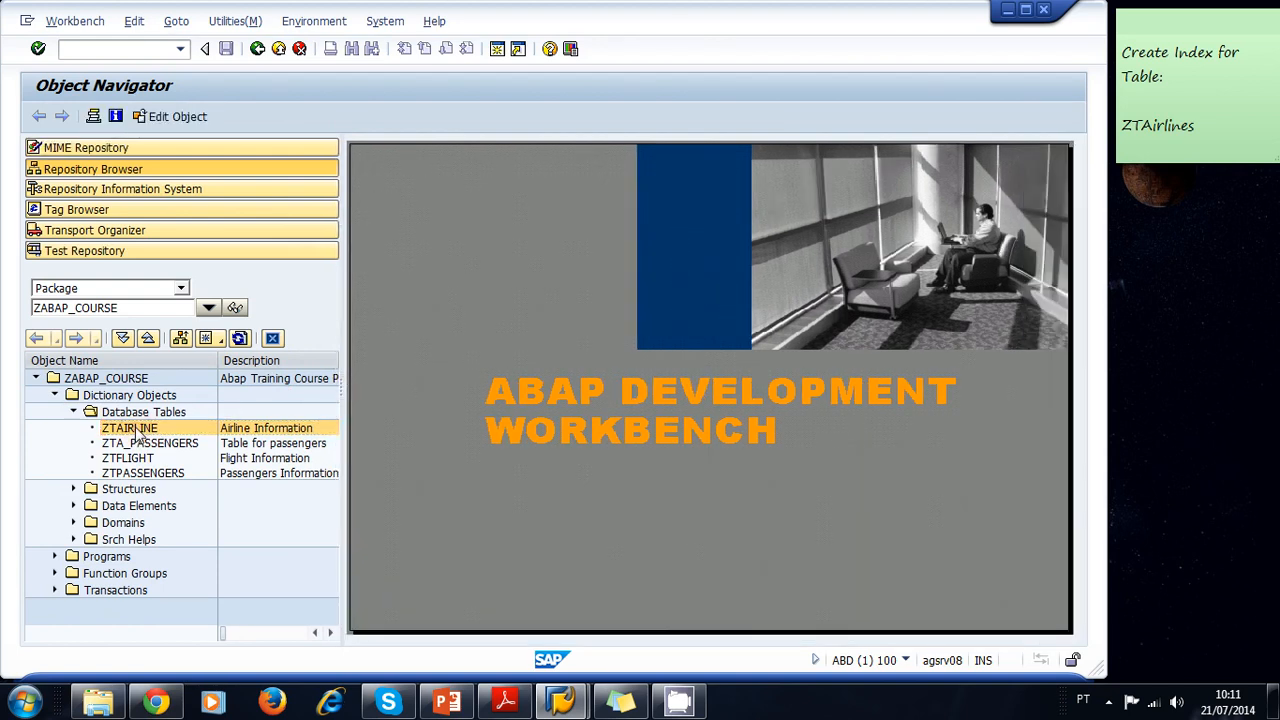
# Display table ZTAIRLINE with its fields MANDT, AIR_ID, NAME and FLIGHT_ID.
pyautogui.doubleClick(130, 428)
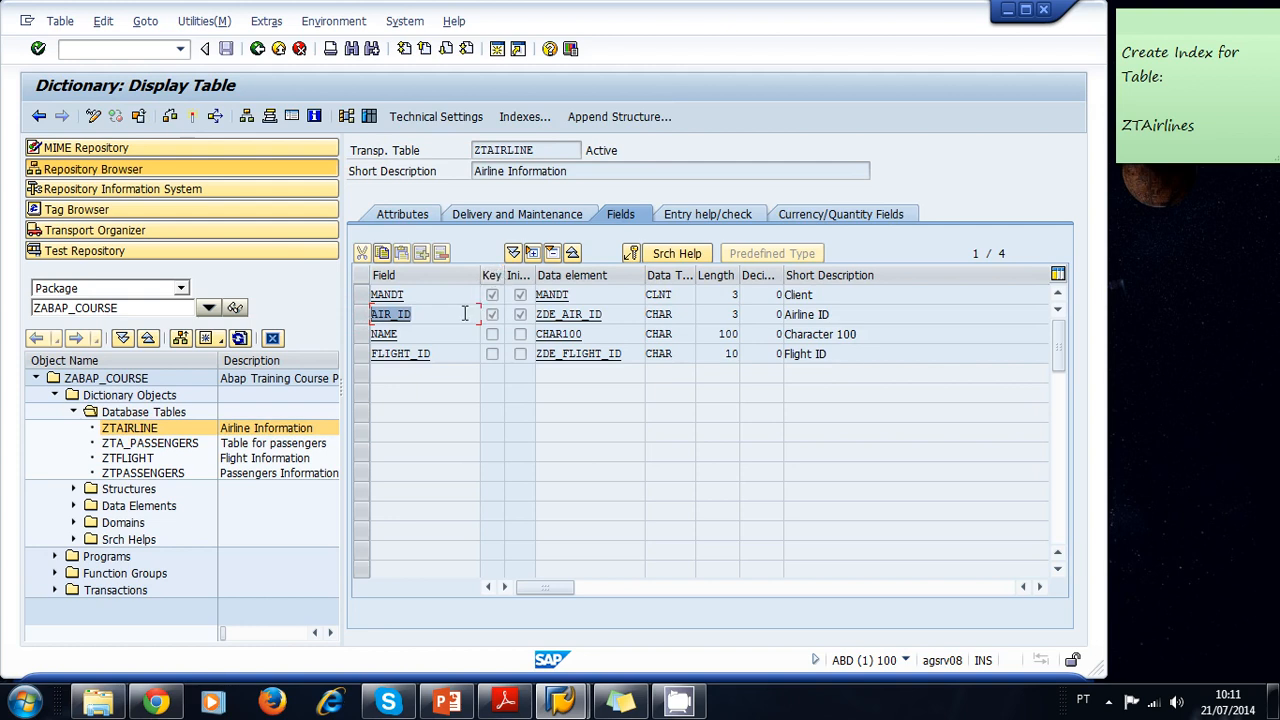
pyautogui.moveTo(456, 322)
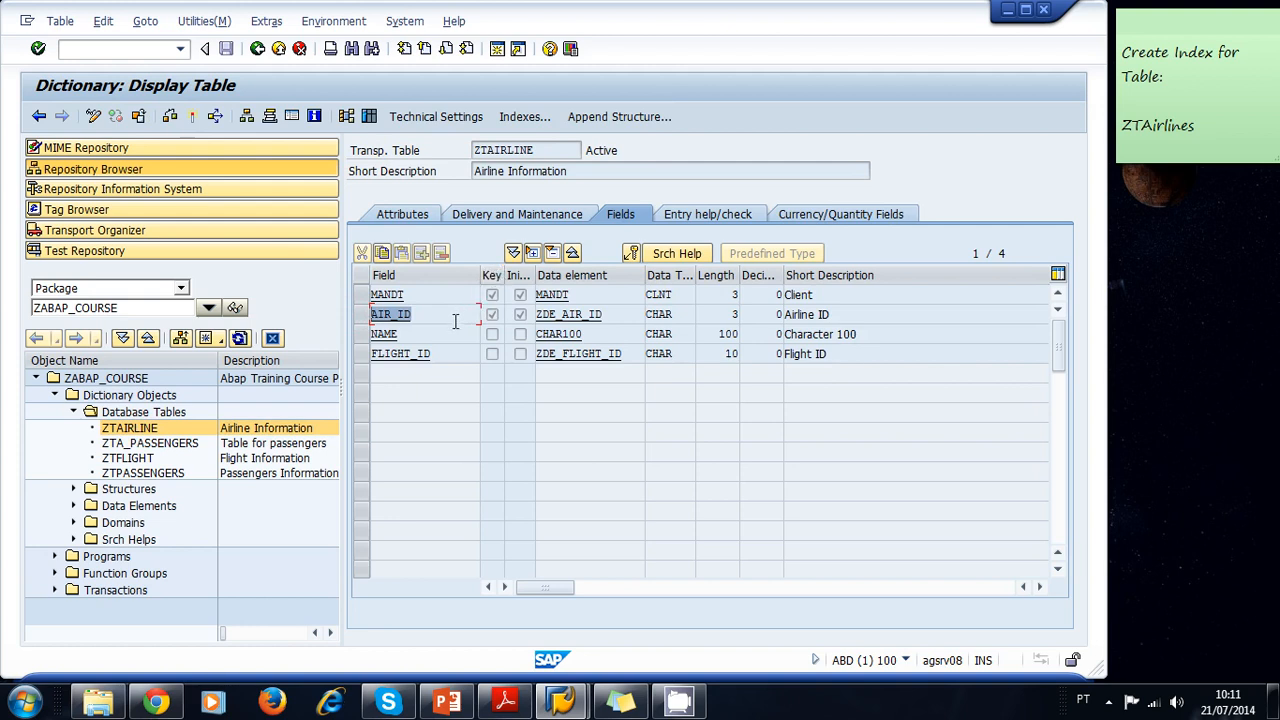
pyautogui.click(400, 352)
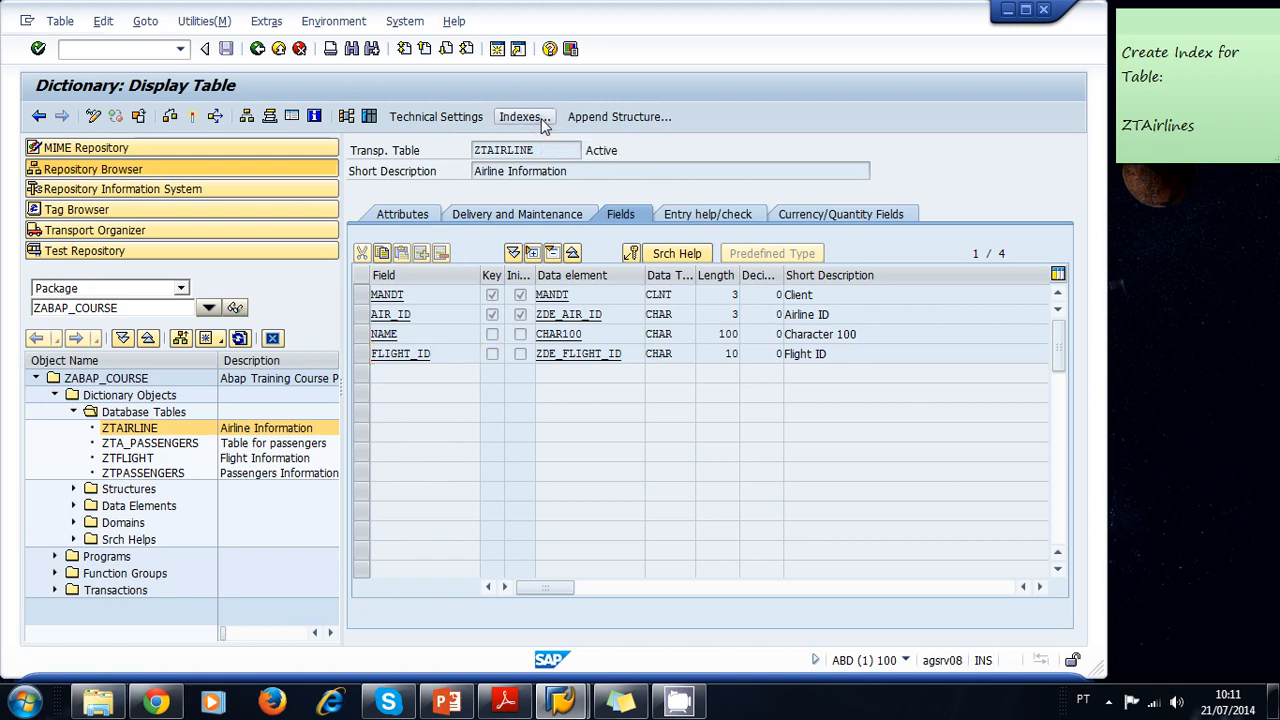
# From ZTAIRLINE's index list, create a new regular index named Z1.
pyautogui.click(520, 116)
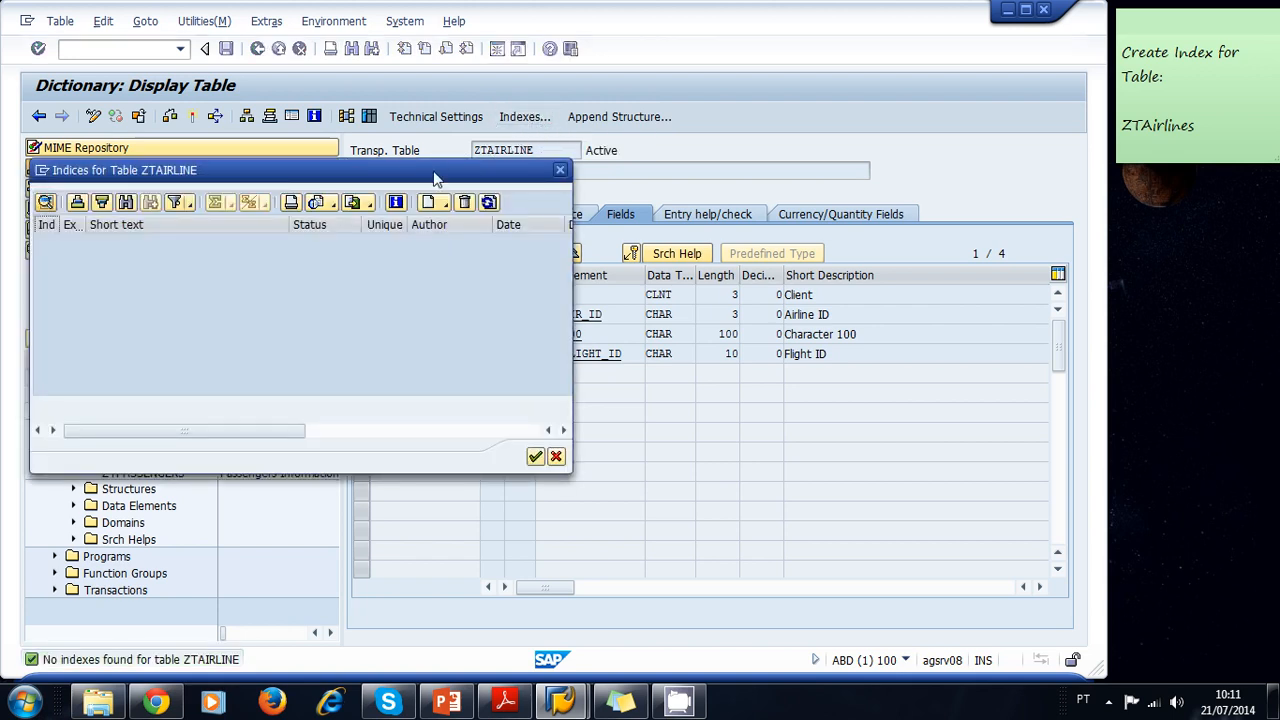
pyautogui.click(428, 202)
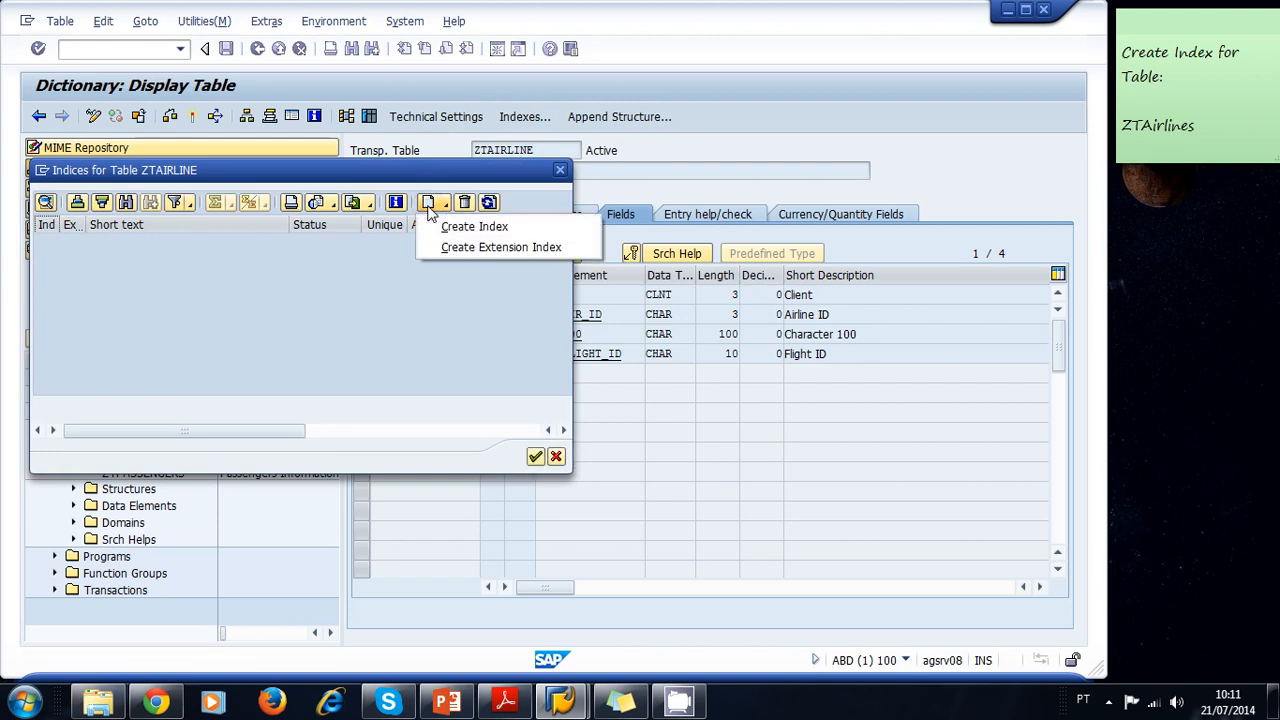
pyautogui.click(474, 226)
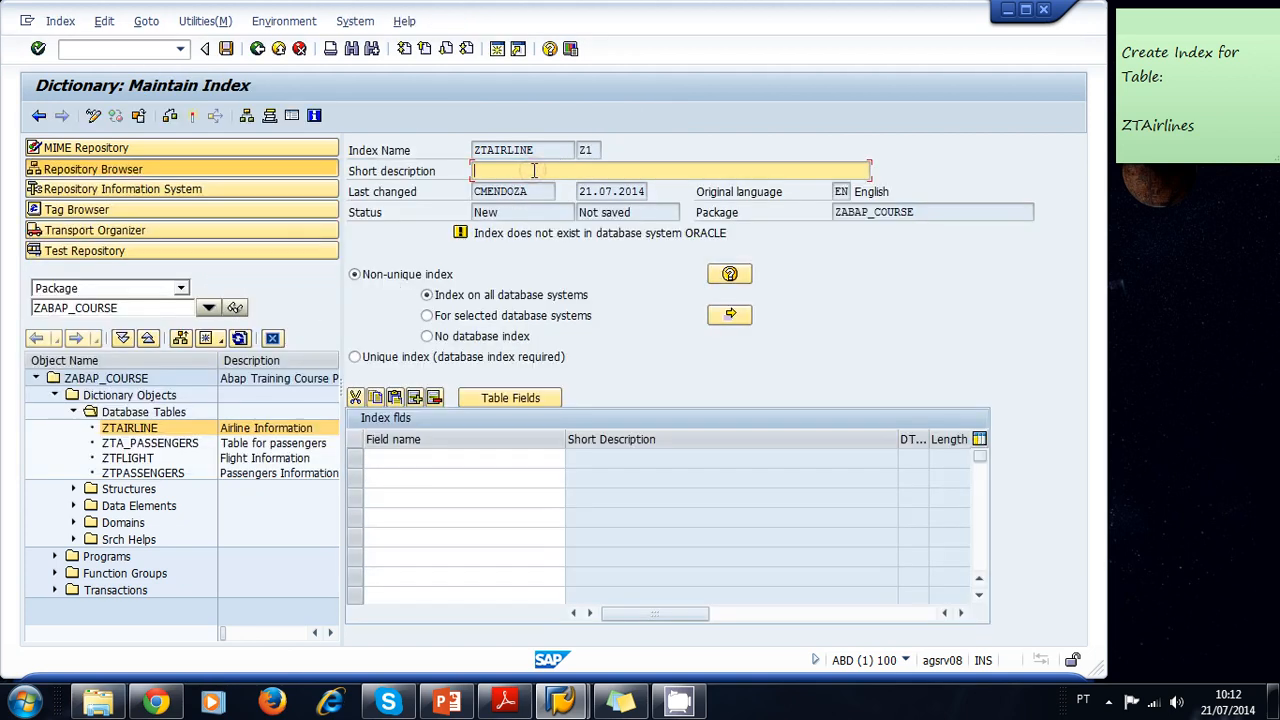
# Enter 'Index for Flight ID' as the short description of index Z1.
pyautogui.write('Index')
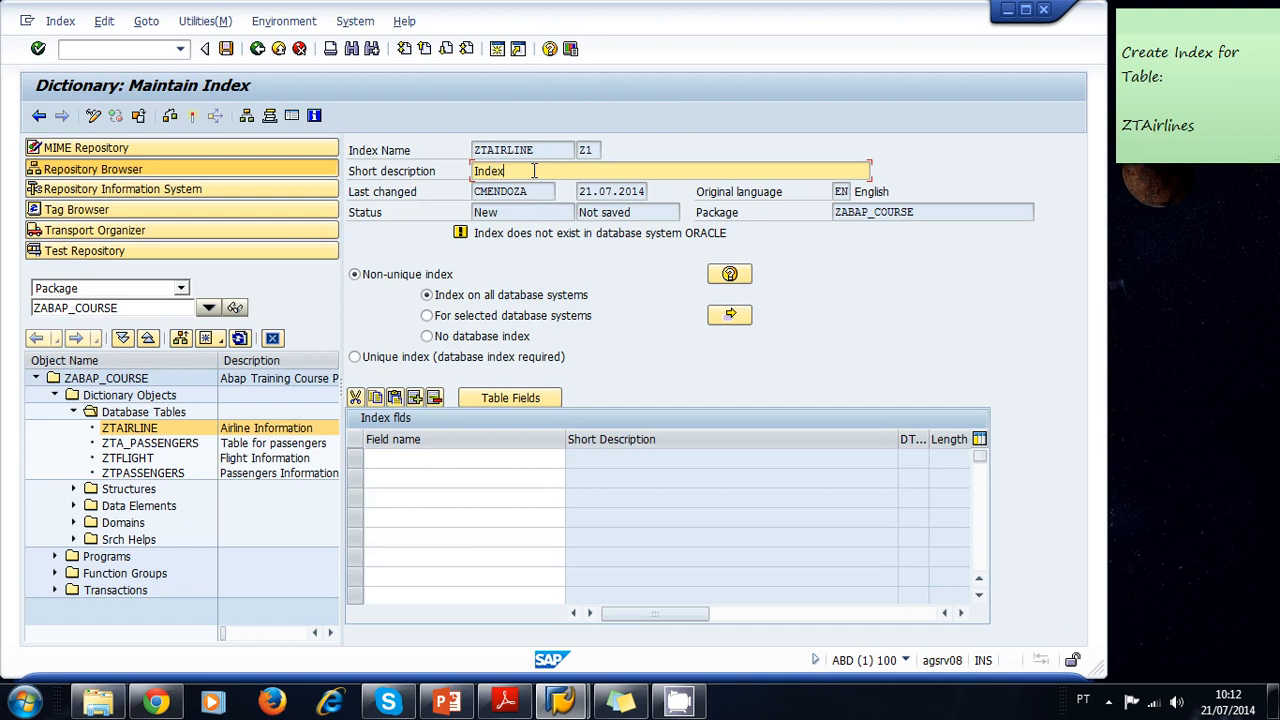
pyautogui.write('for')
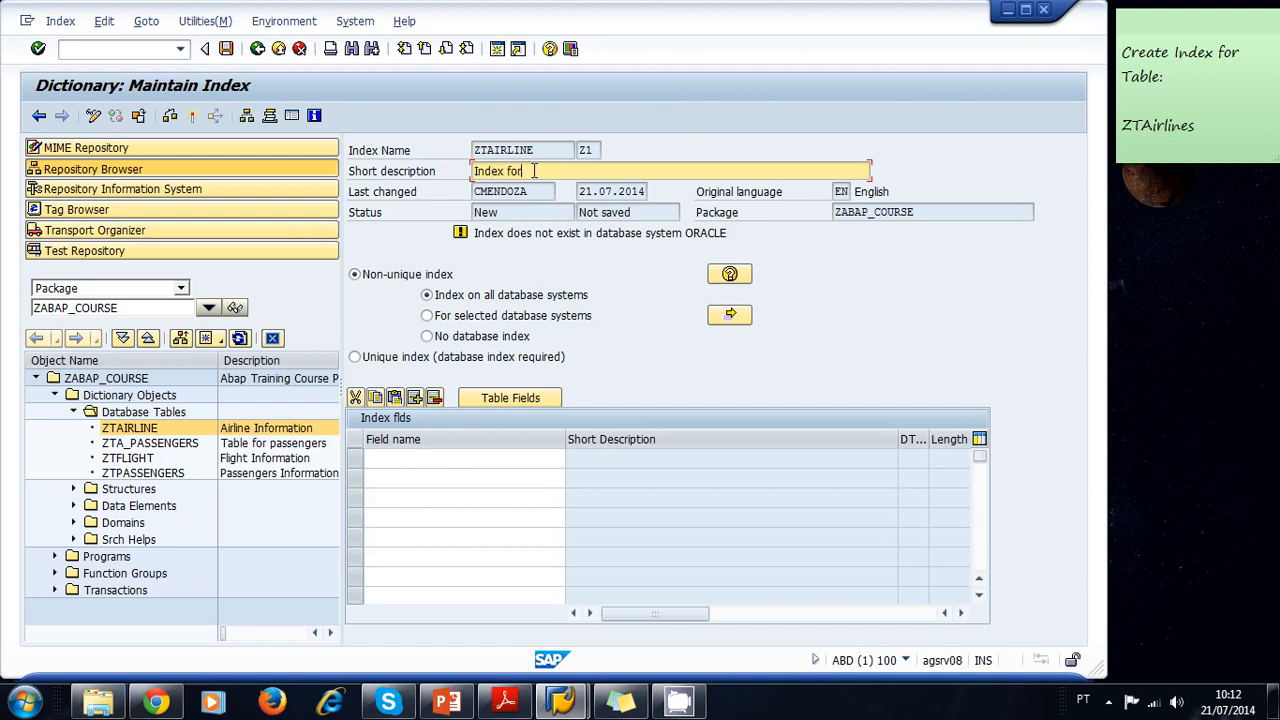
pyautogui.write('D')
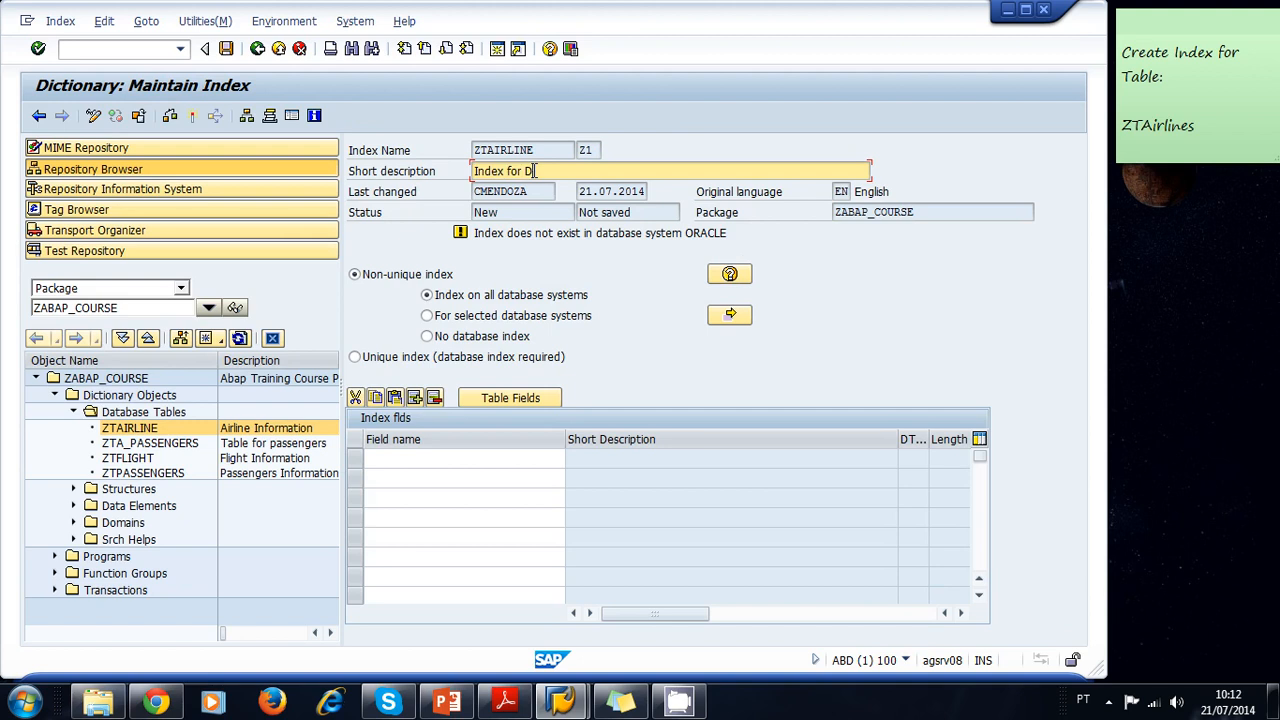
pyautogui.write('Fl')
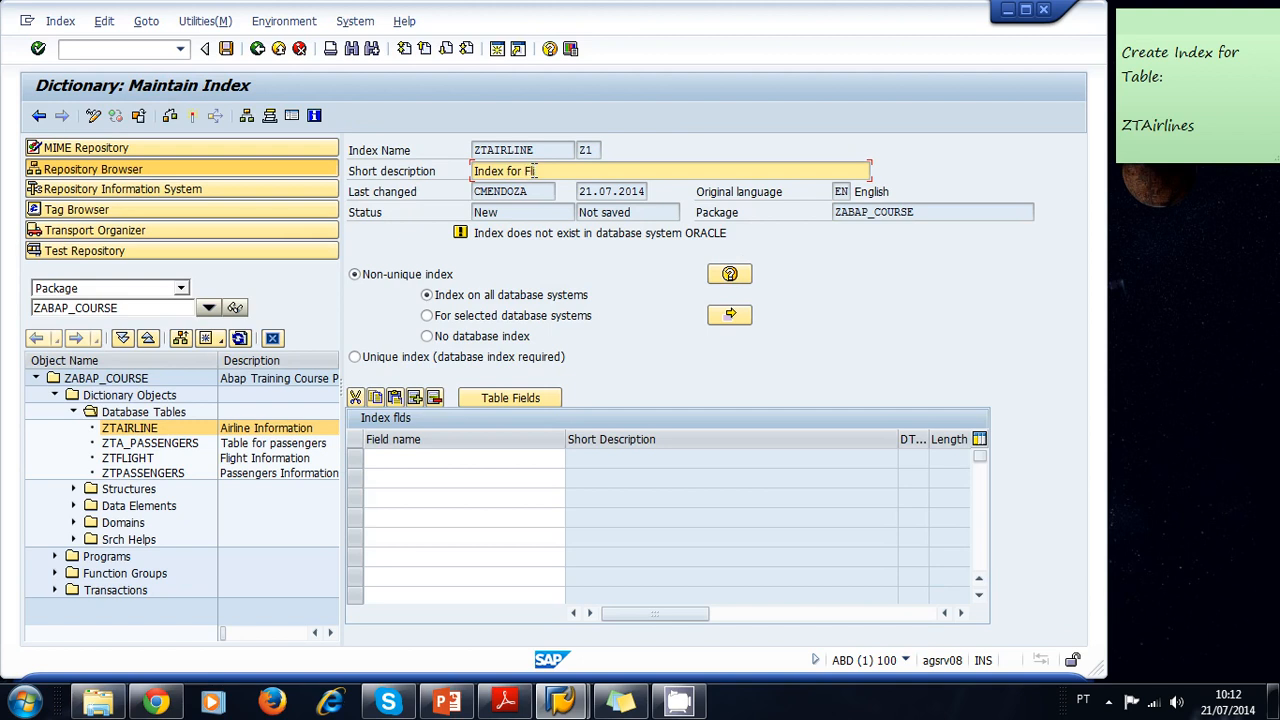
pyautogui.write('ight ID')
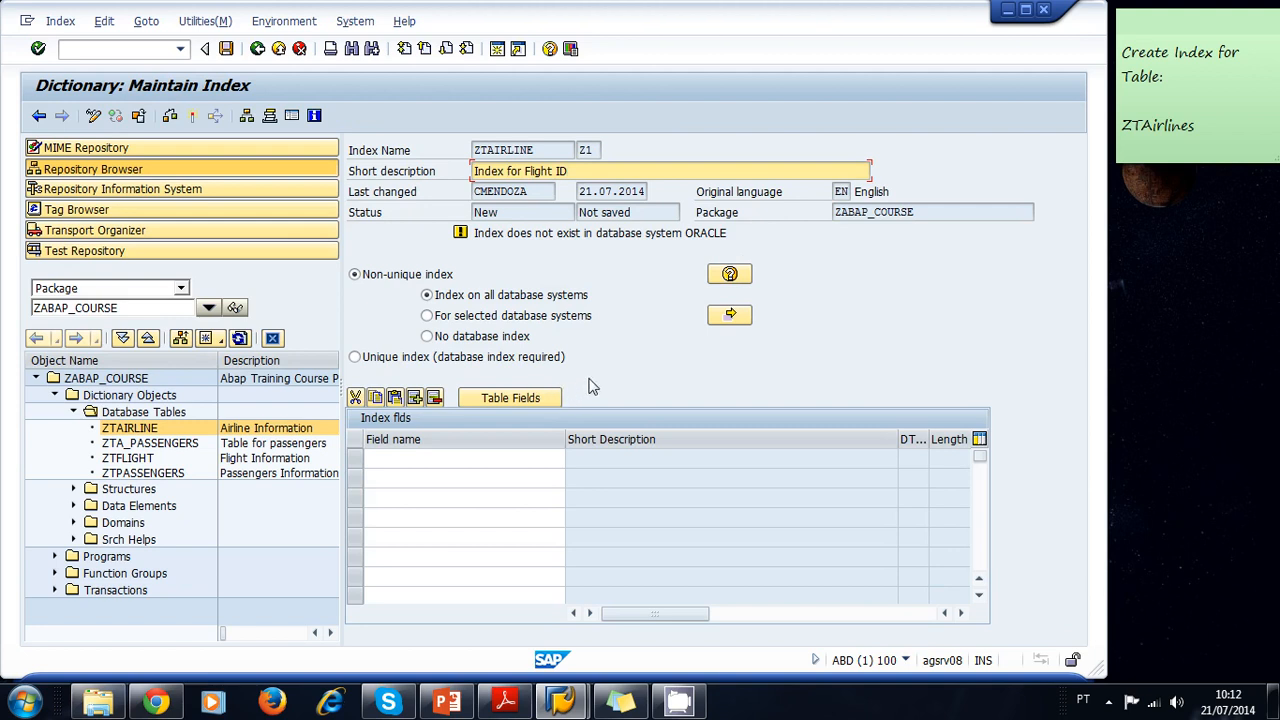
# Select FLIGHT_ID from the table fields and copy it in as Z1's index field.
pyautogui.click(510, 396)
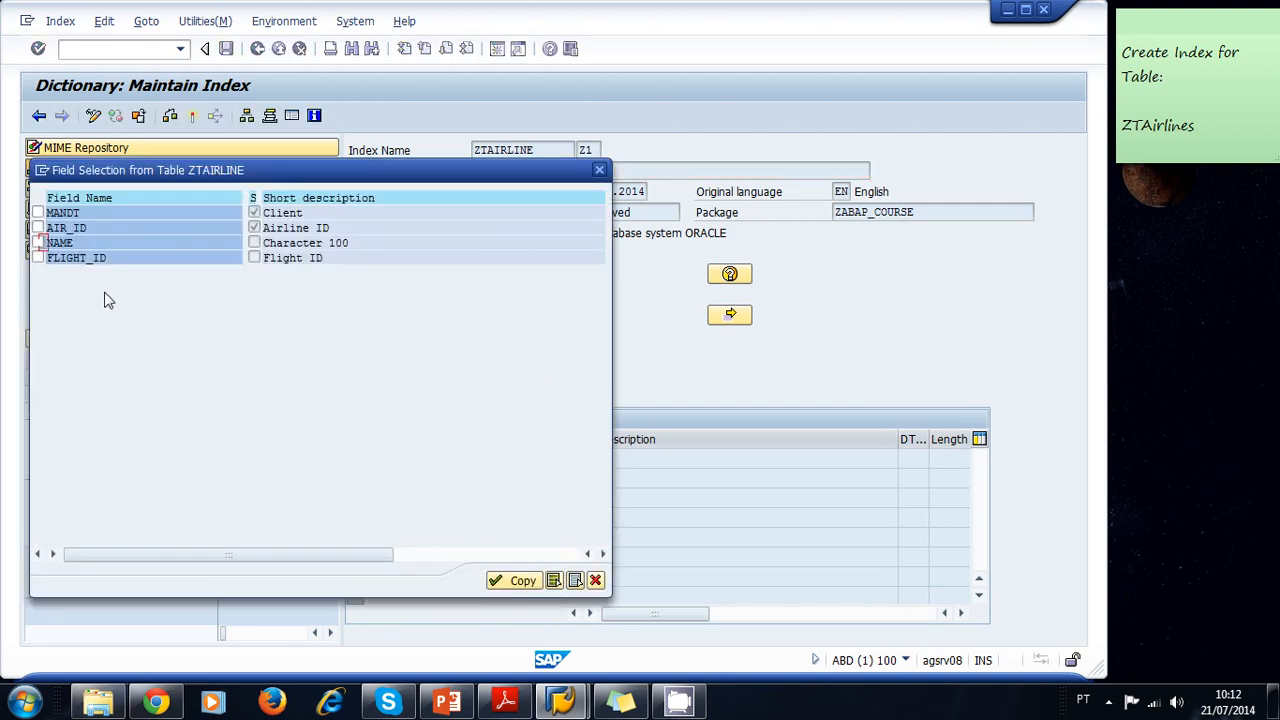
pyautogui.click(38, 256)
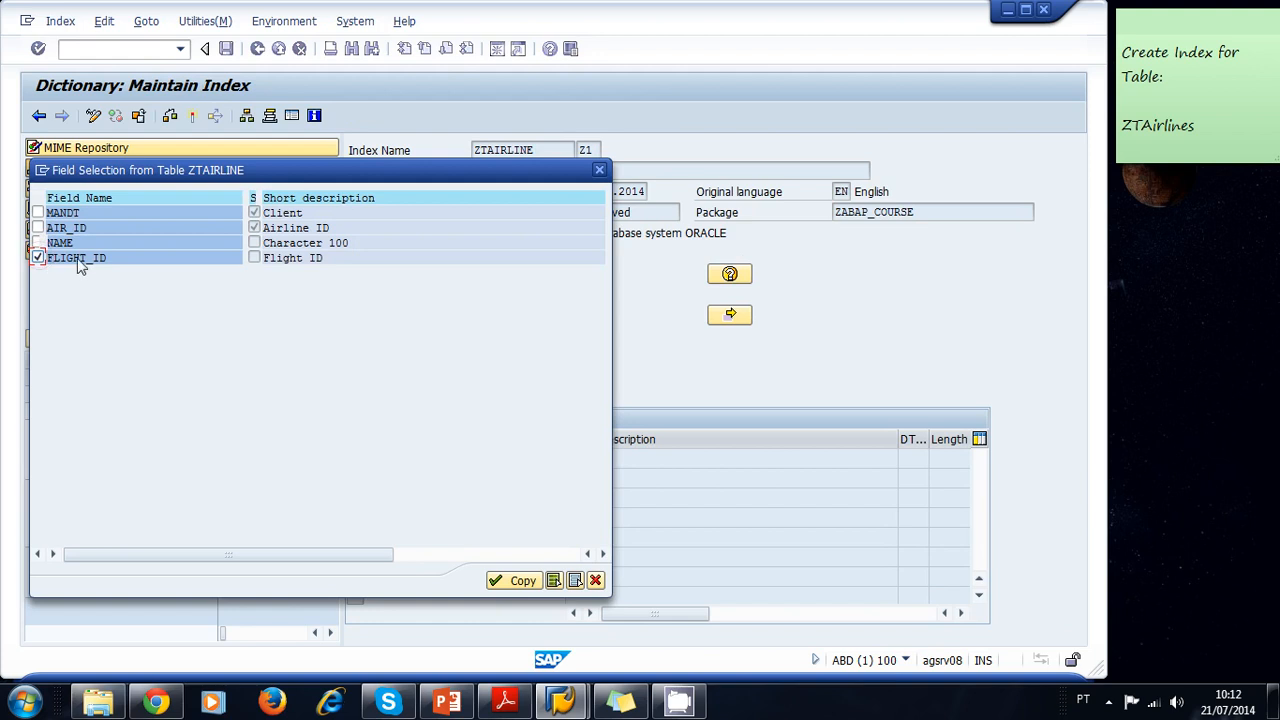
pyautogui.click(512, 580)
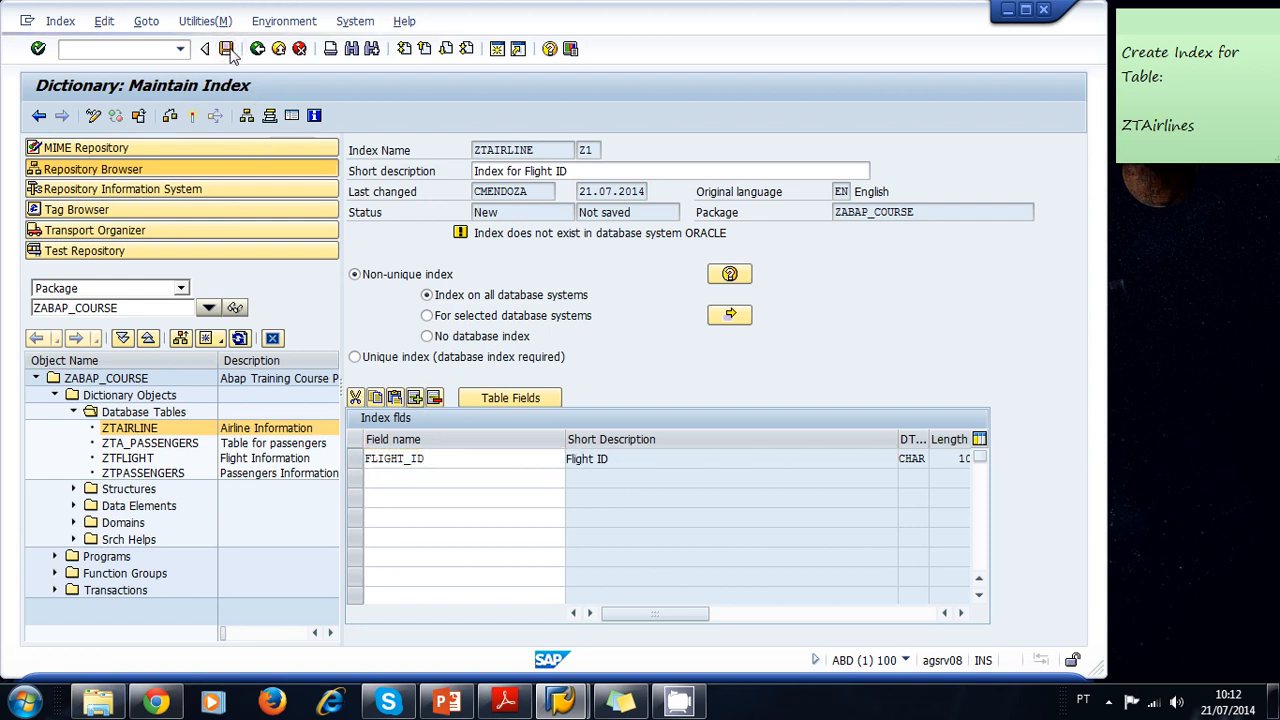
# Save and activate index Z1, then go back to the ZTAIRLINE field display.
pyautogui.click(228, 48)
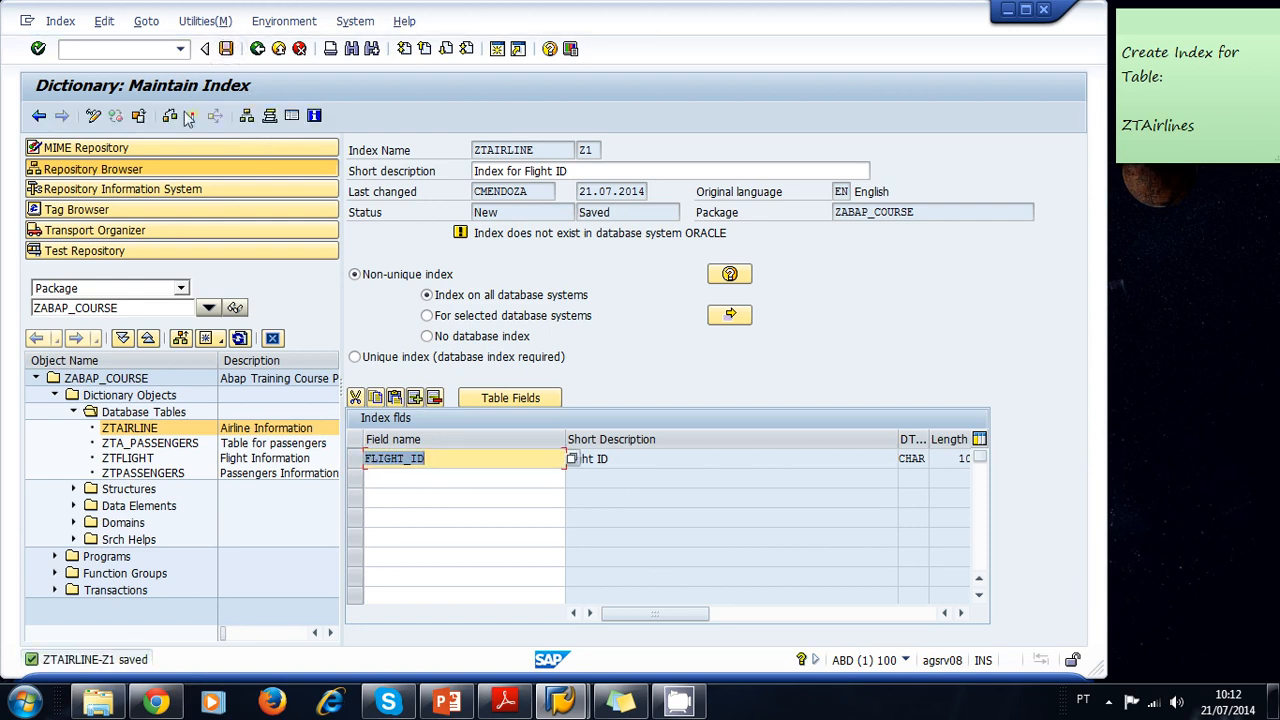
pyautogui.click(192, 116)
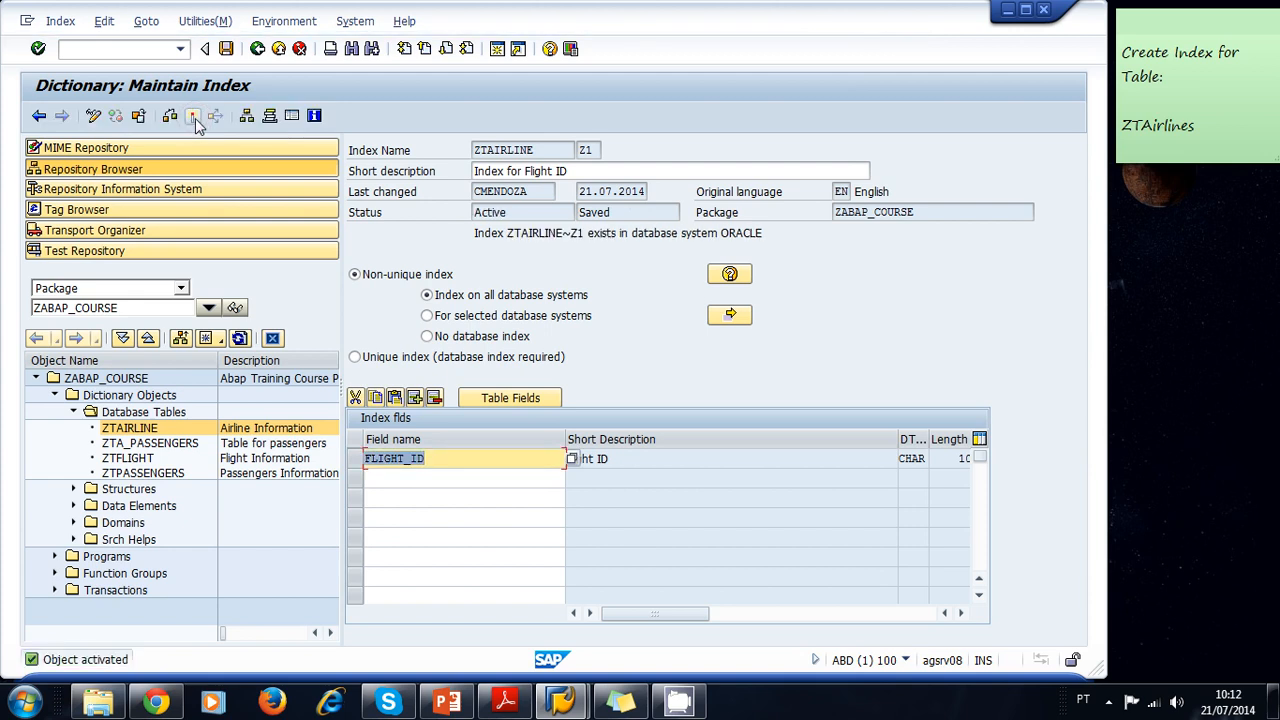
pyautogui.moveTo(192, 116)
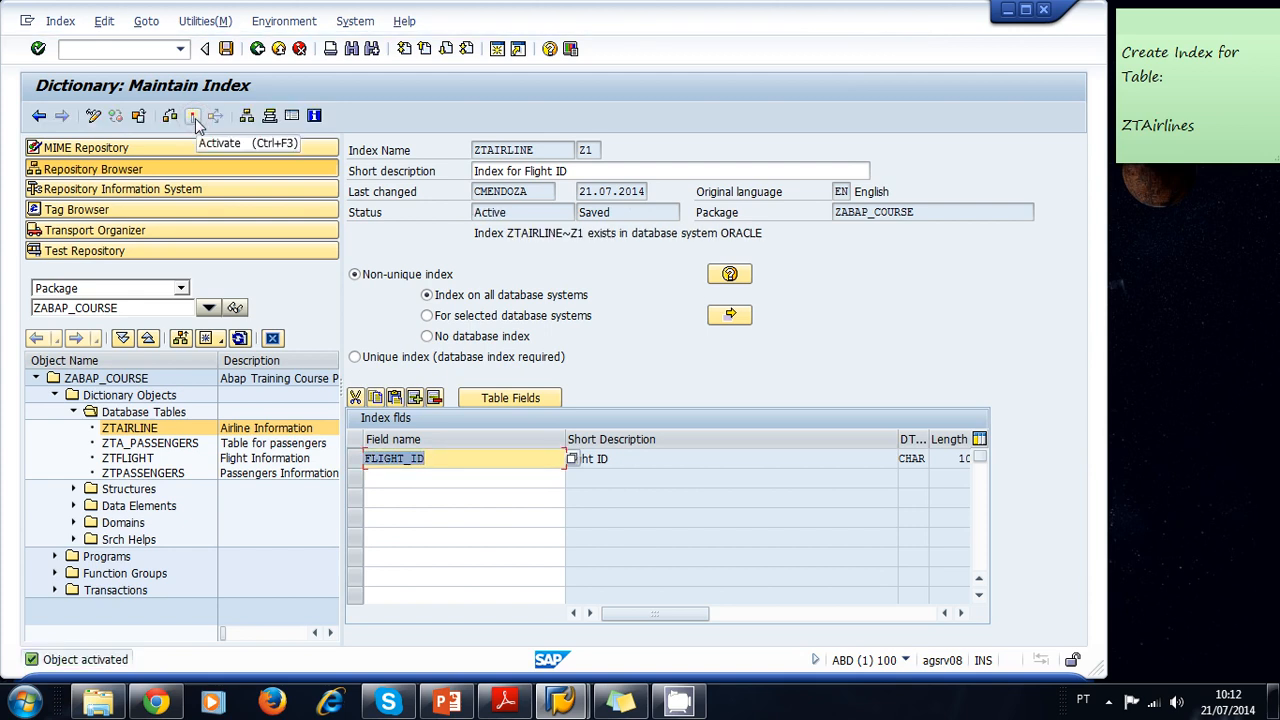
pyautogui.moveTo(258, 72)
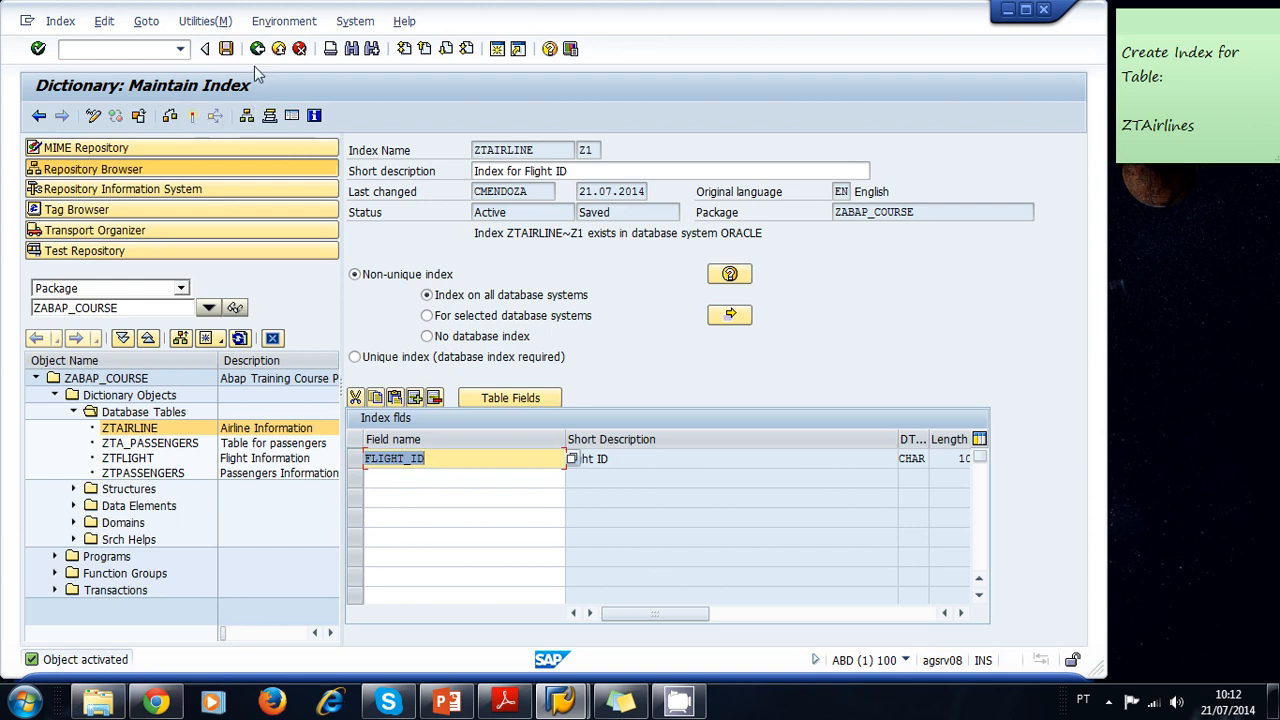
pyautogui.click(256, 48)
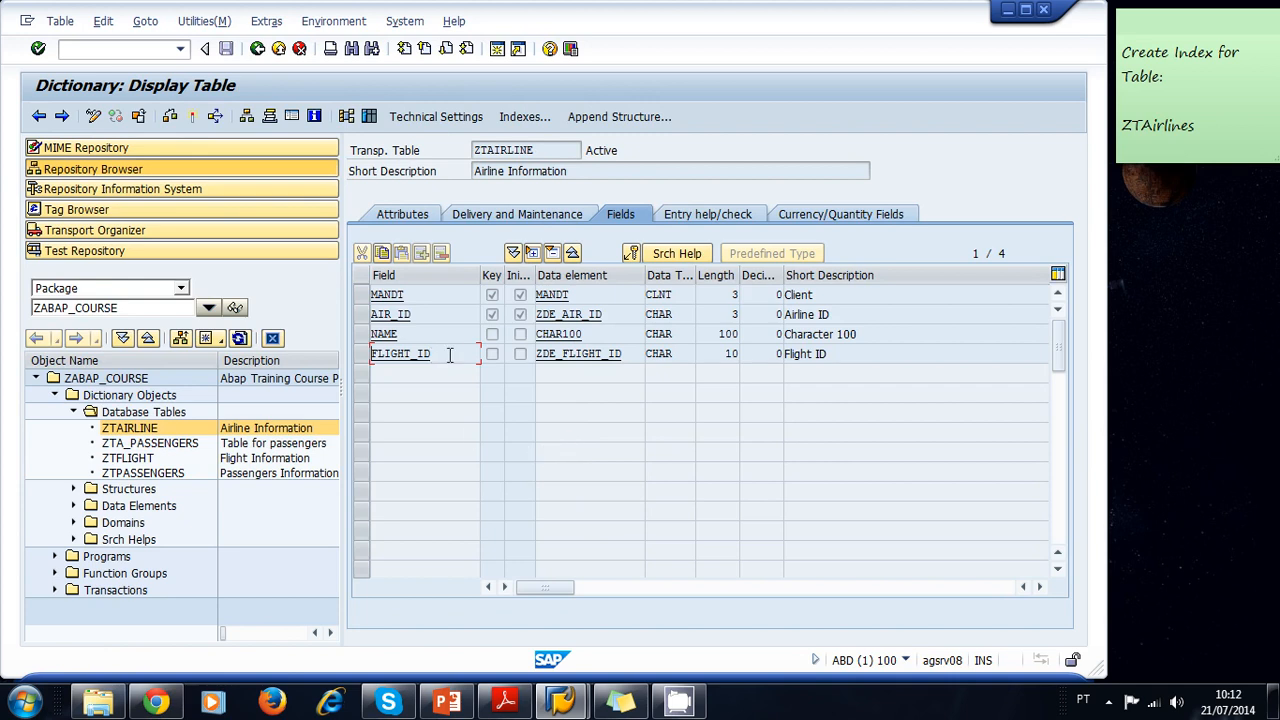
pyautogui.moveTo(472, 444)
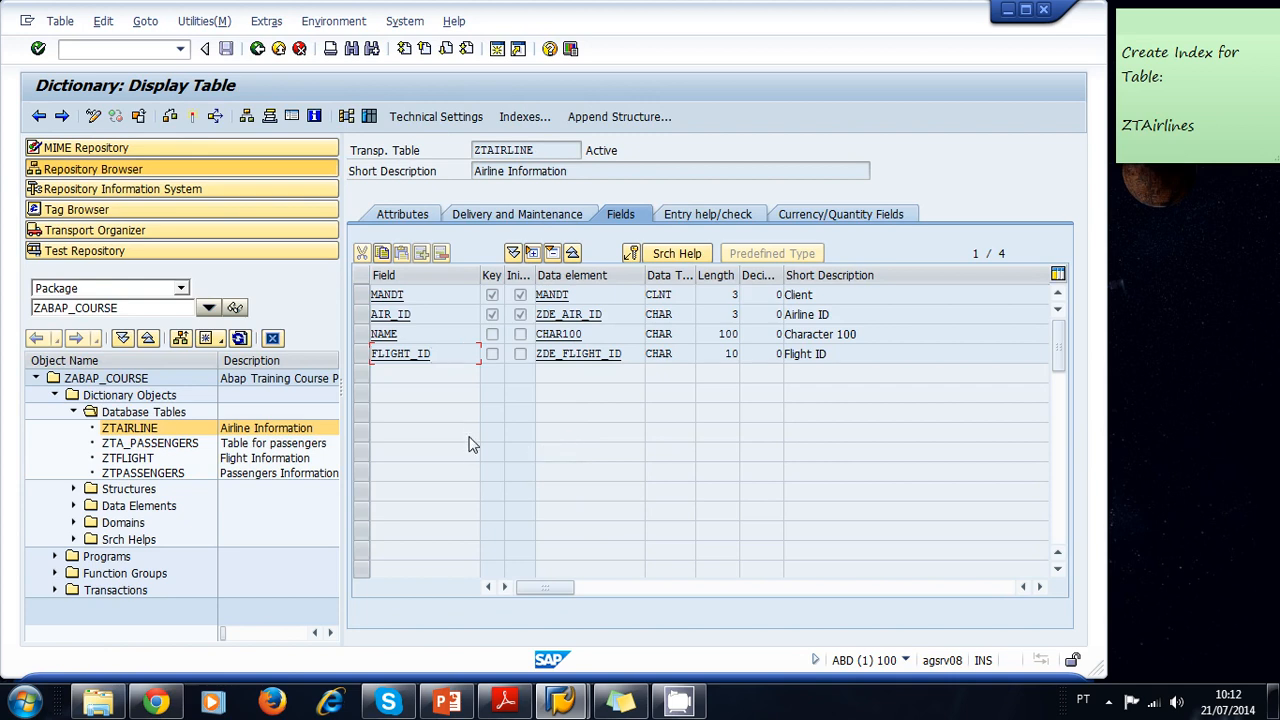
pyautogui.moveTo(524, 116)
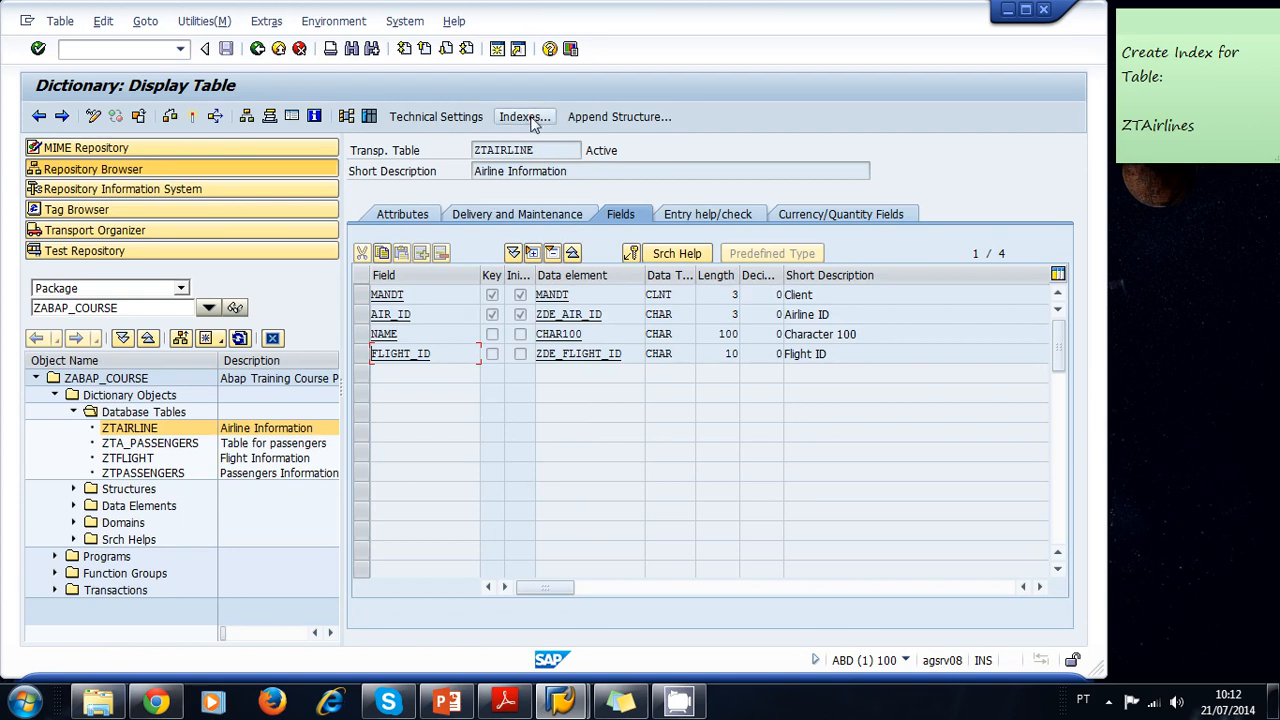
# Reopen the Indices for Table ZTAIRLINE dialog and select the active Z1 entry.
pyautogui.click(524, 116)
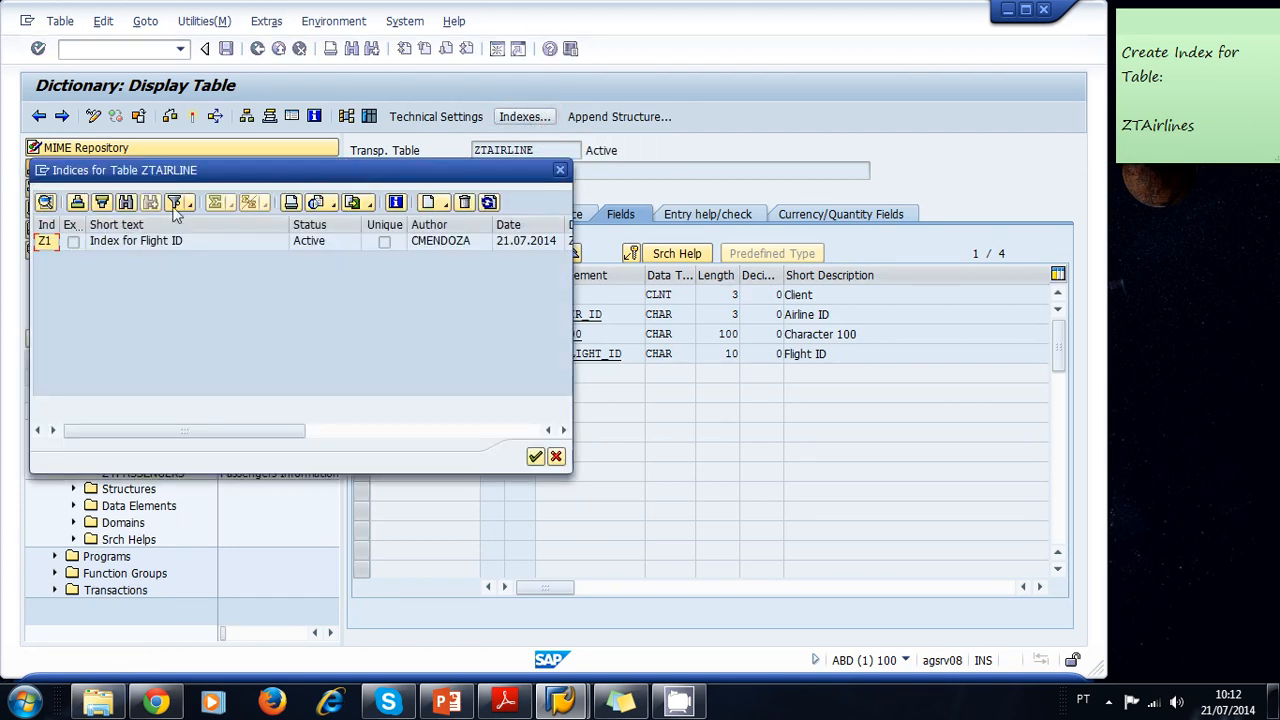
pyautogui.click(136, 240)
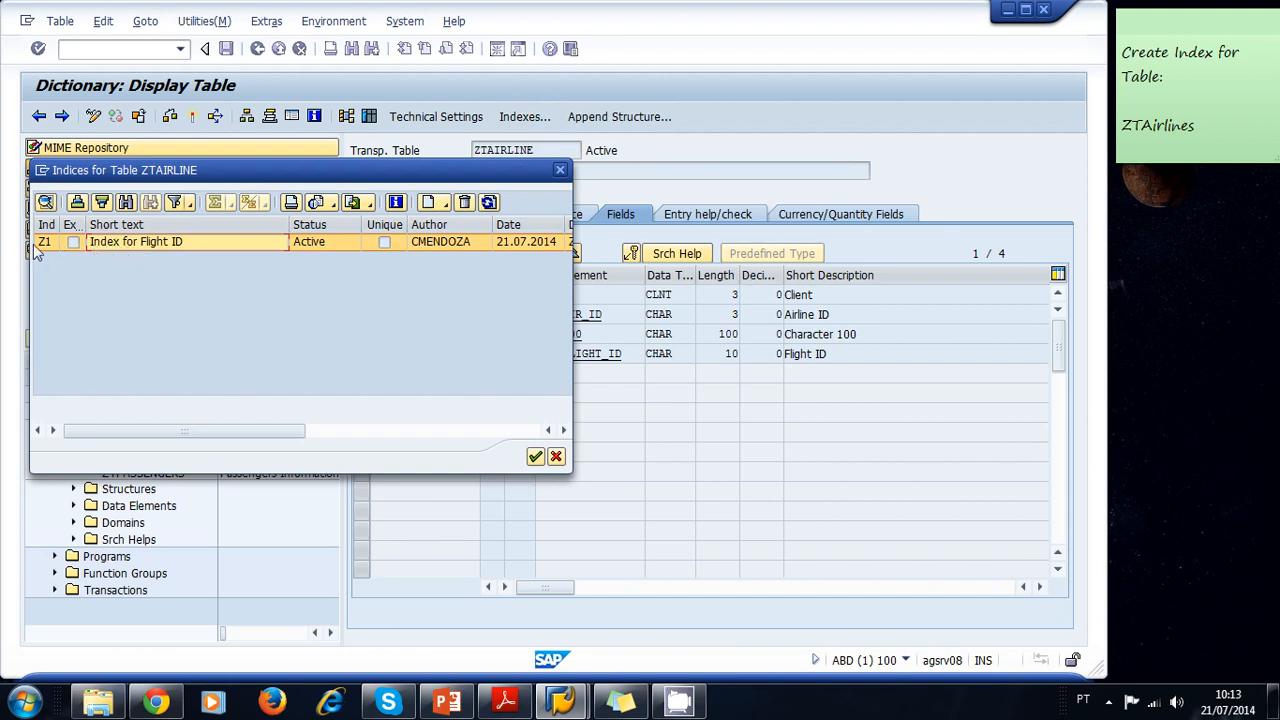
pyautogui.click(136, 240)
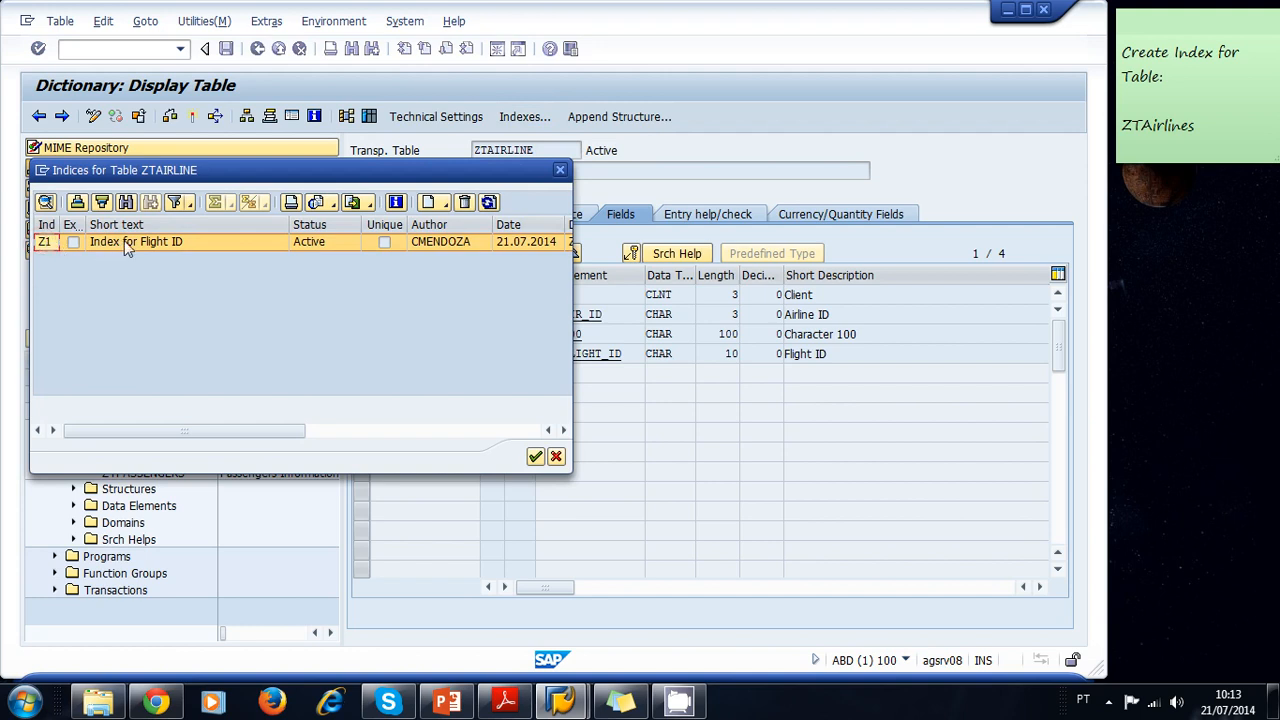
pyautogui.click(136, 240)
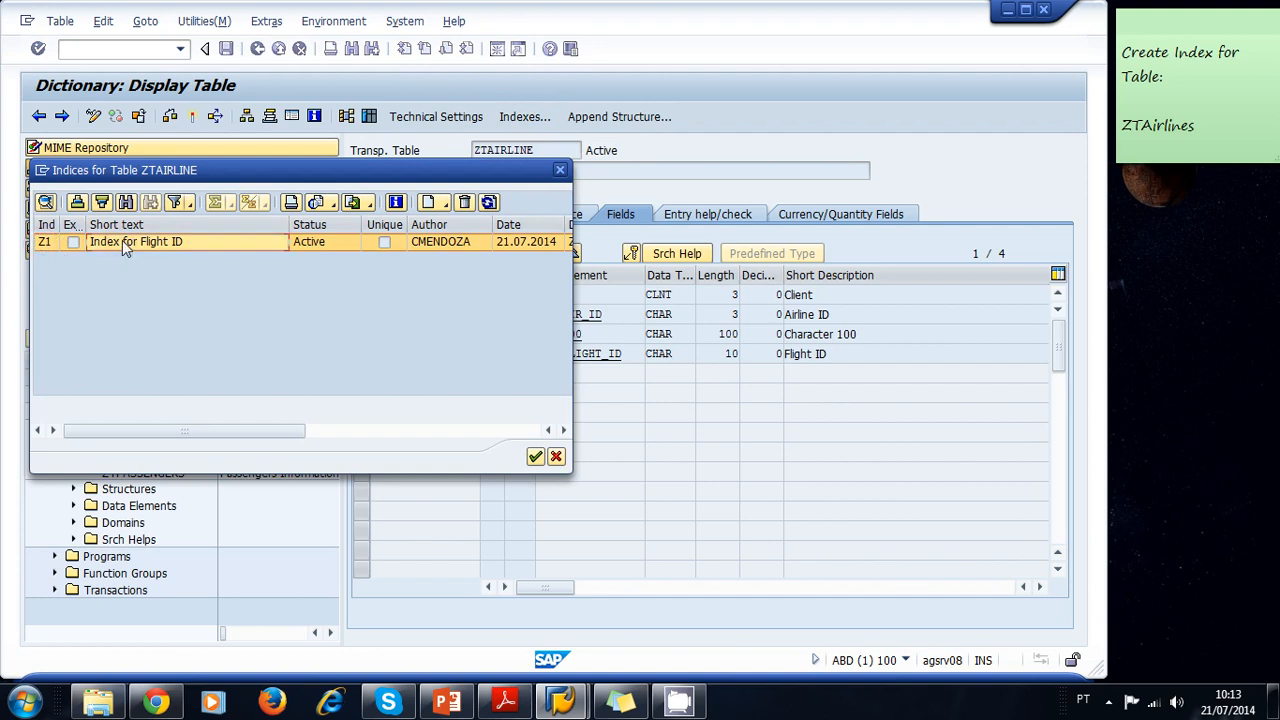